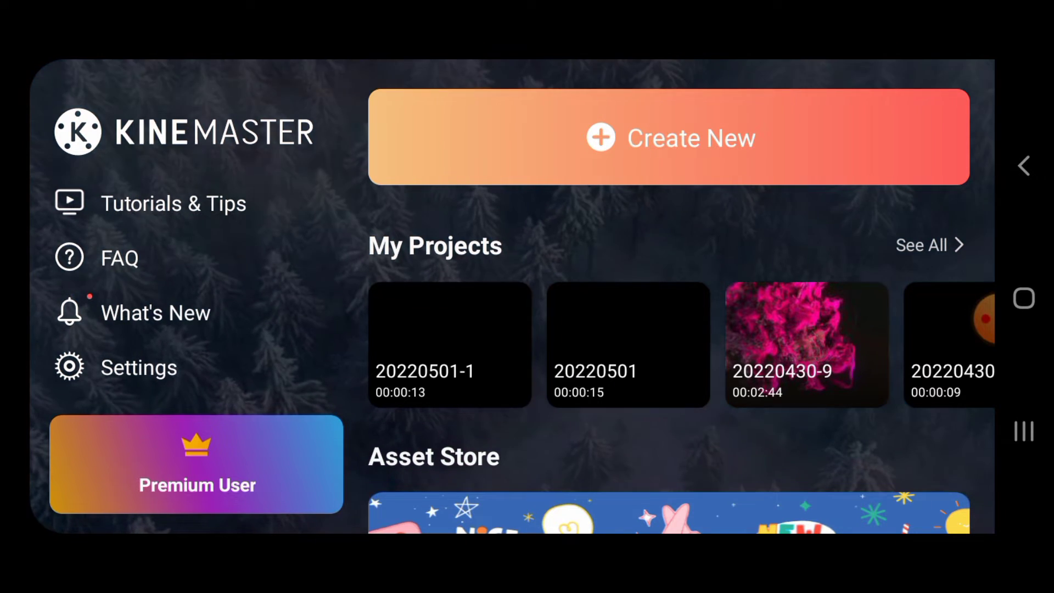
# - Create a new KineMaster project with the 16:9 aspect ratio
pyautogui.click(669, 137)
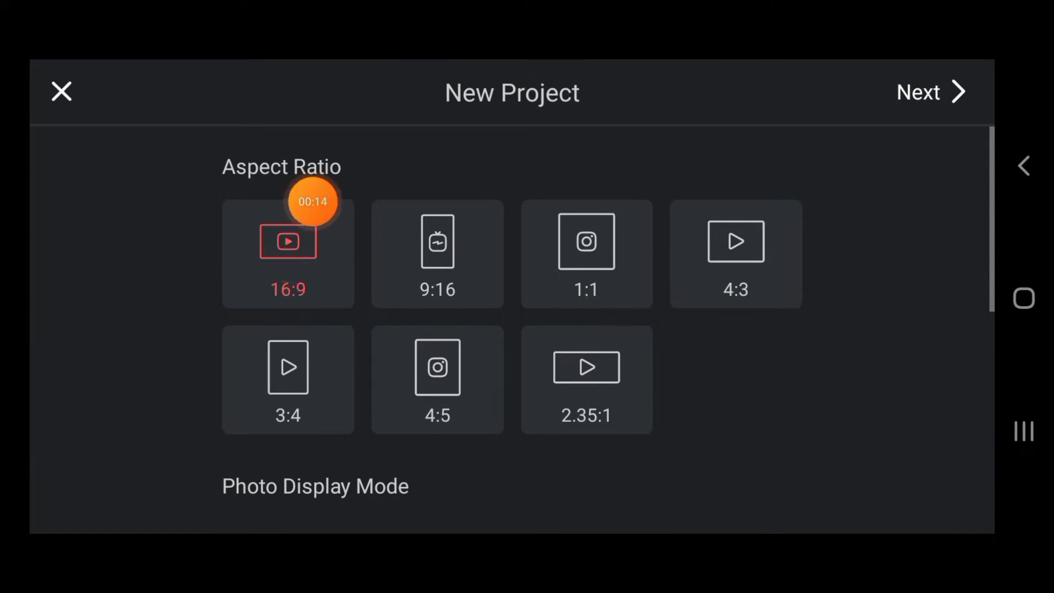
pyautogui.click(61, 92)
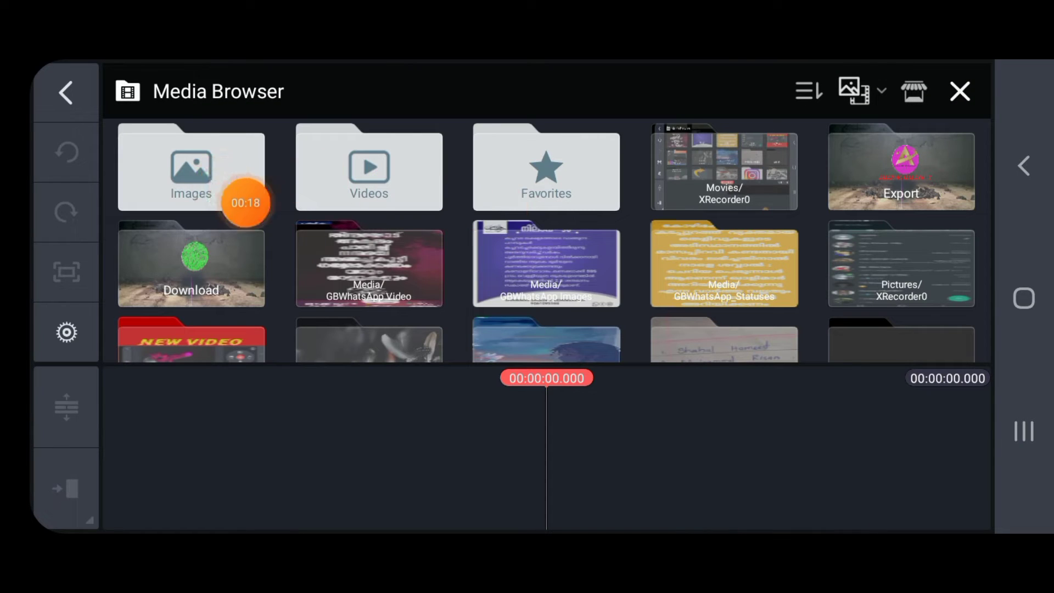
# - Add the solid black colour background from Images to the timeline
pyautogui.click(191, 265)
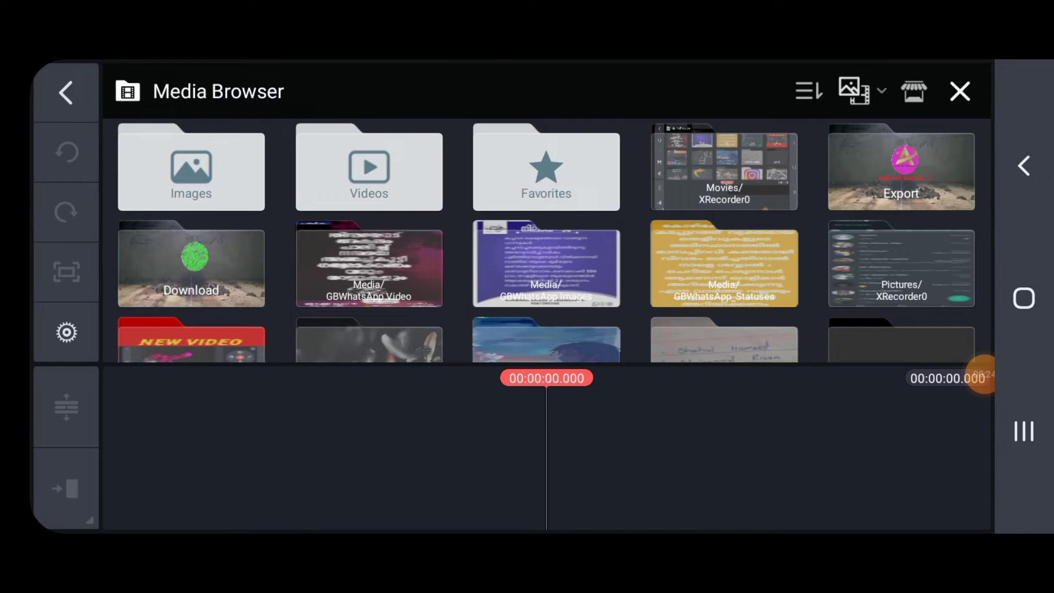
pyautogui.click(191, 168)
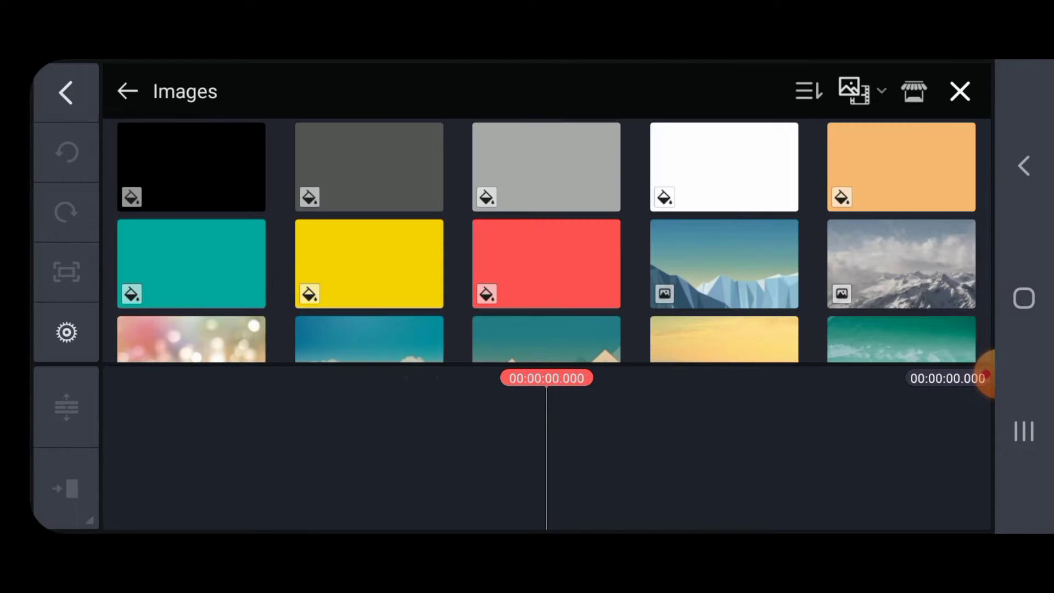
pyautogui.click(191, 167)
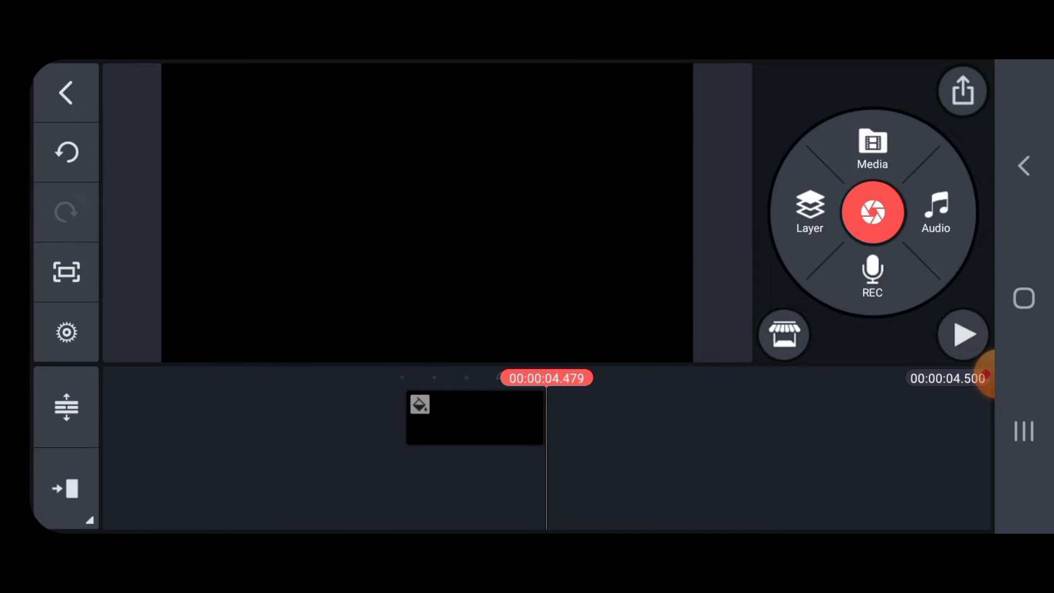
# - Extend the black background to about 15 seconds and add the pink round logo PNG as a layer
pyautogui.click(474, 417)
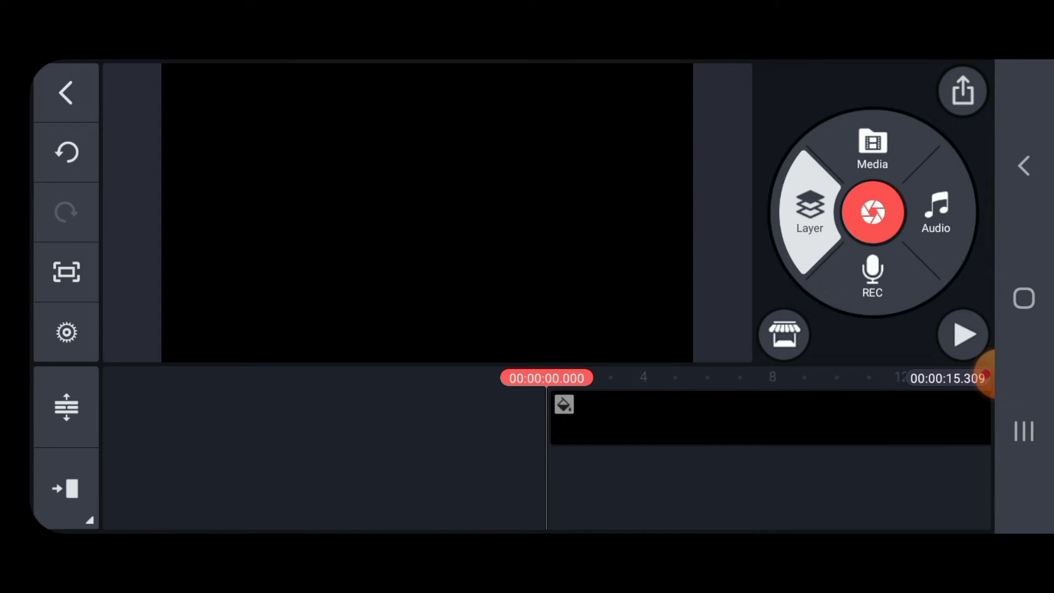
pyautogui.click(872, 146)
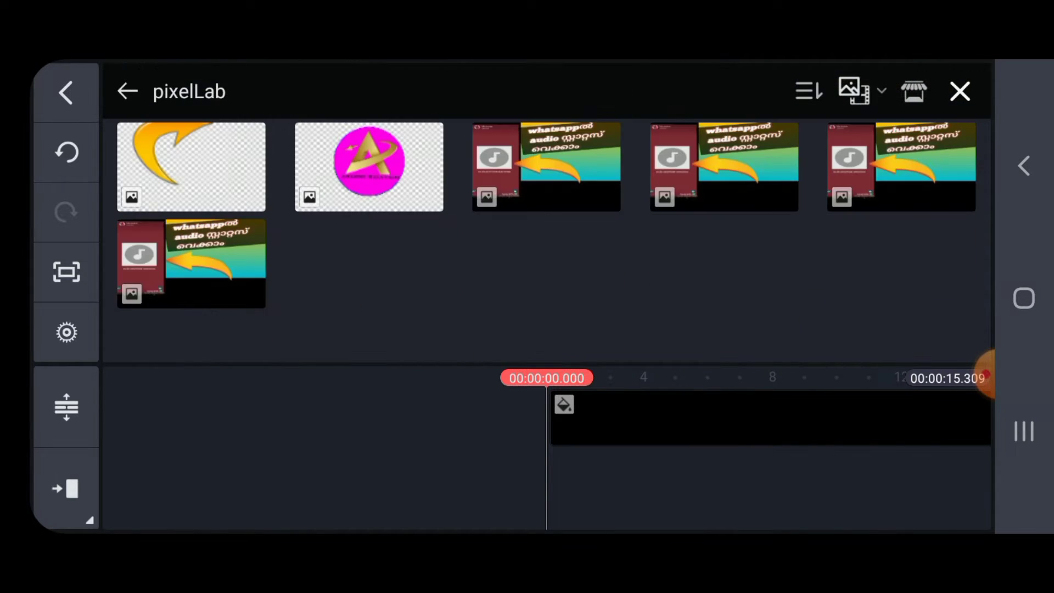
pyautogui.click(369, 165)
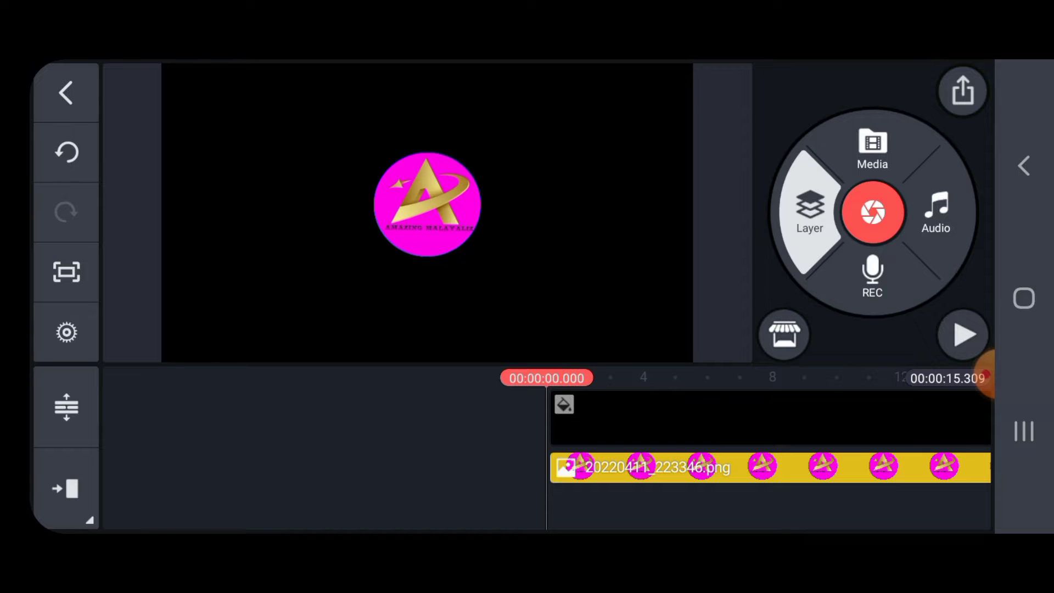
pyautogui.click(872, 147)
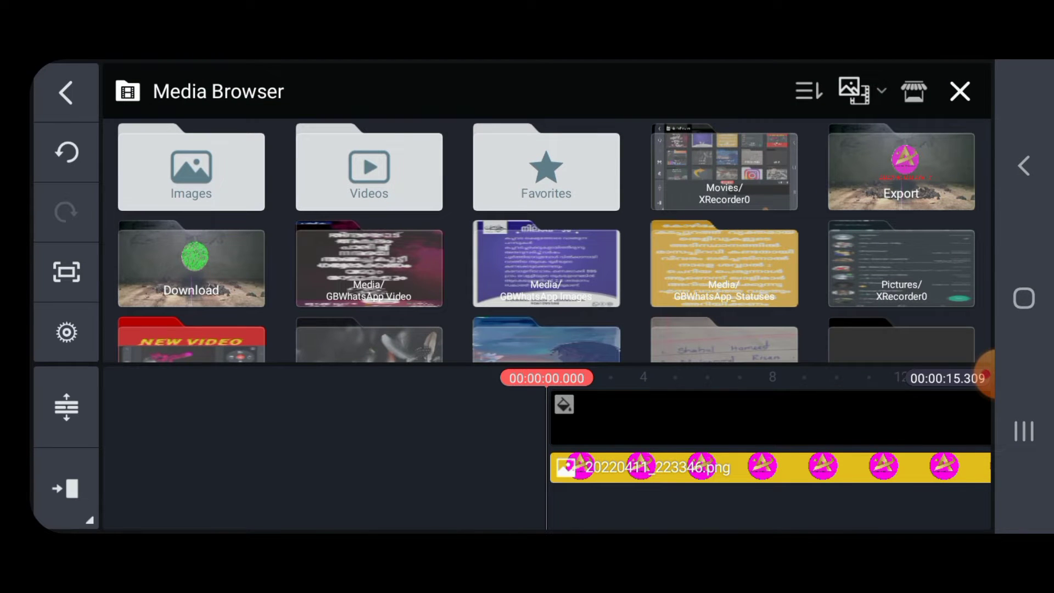
# - Add the rock-wall green-screen video from Download as a full-frame layer
pyautogui.click(191, 264)
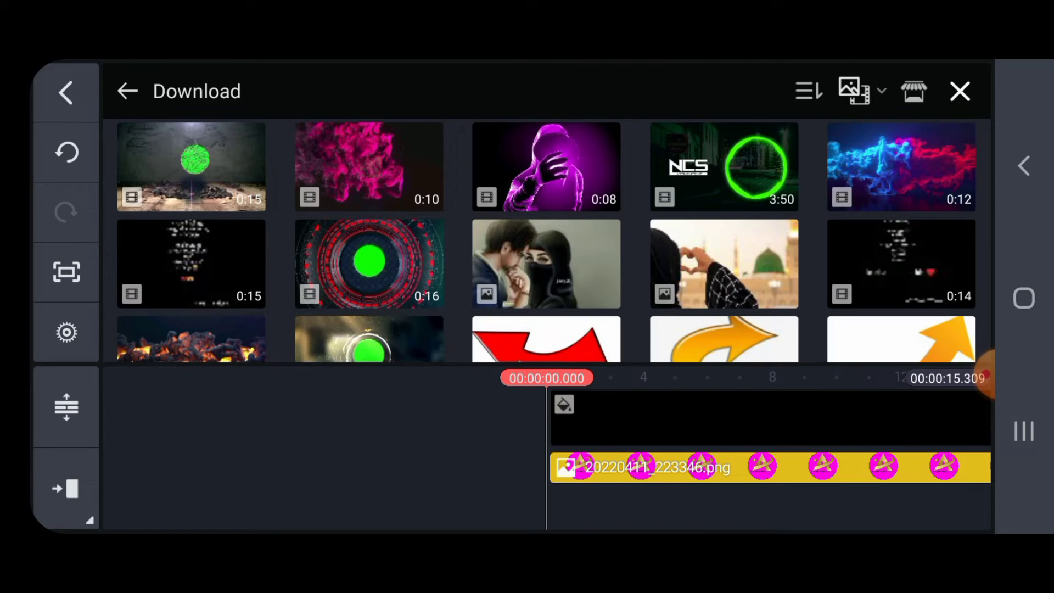
pyautogui.click(191, 166)
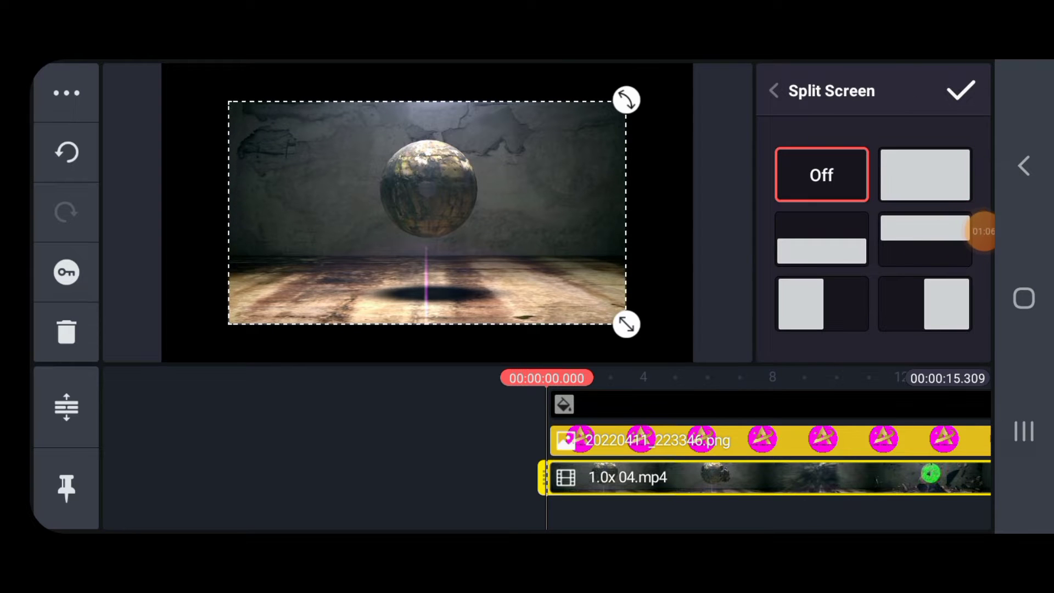
pyautogui.click(960, 90)
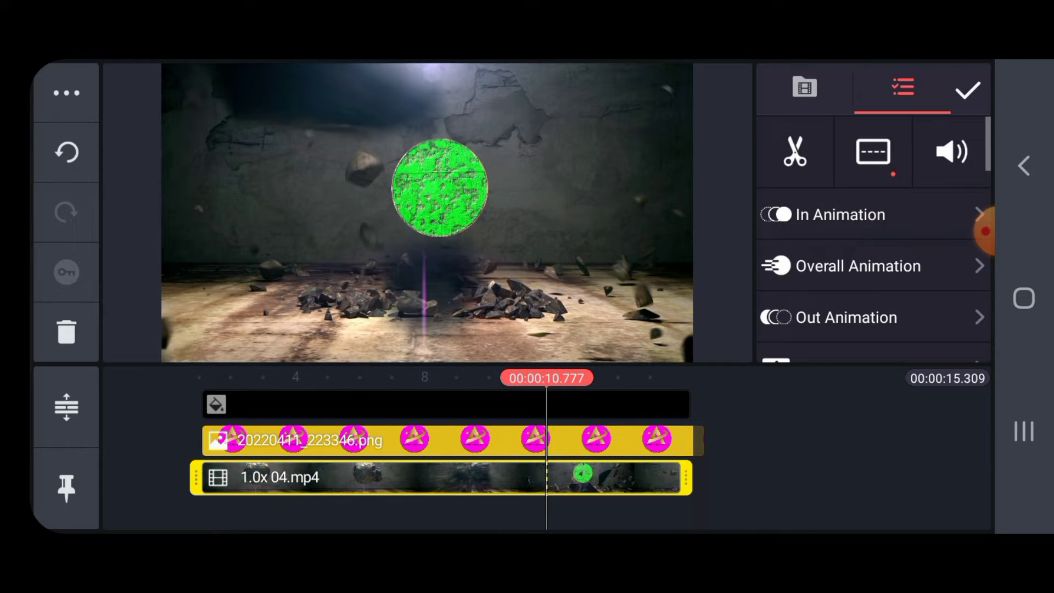
pyautogui.scroll(-3)
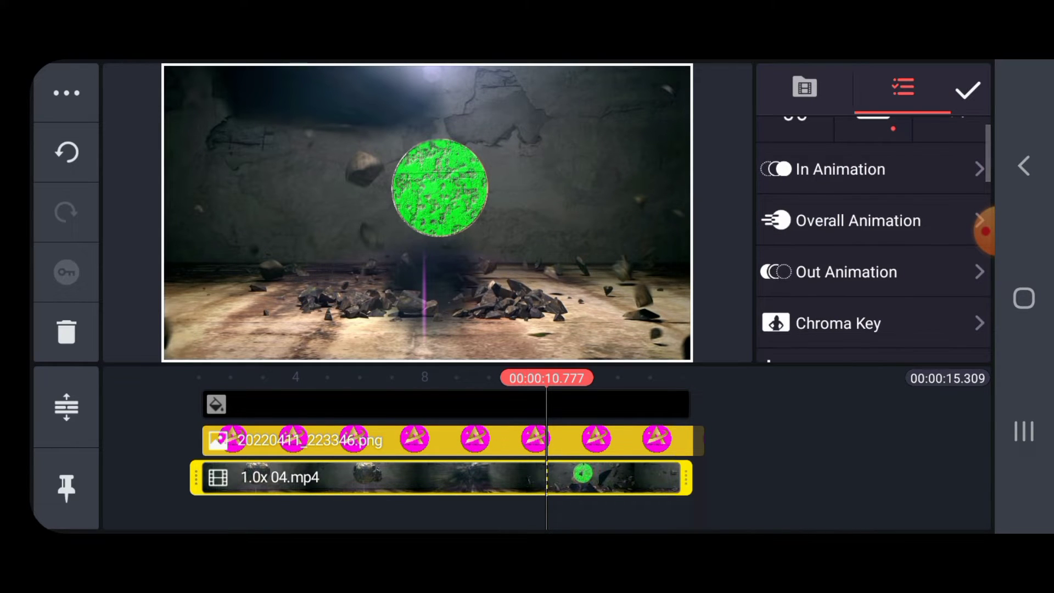
# - Enable Chroma Key on the stone-wall video with green as the key colour
pyautogui.click(838, 323)
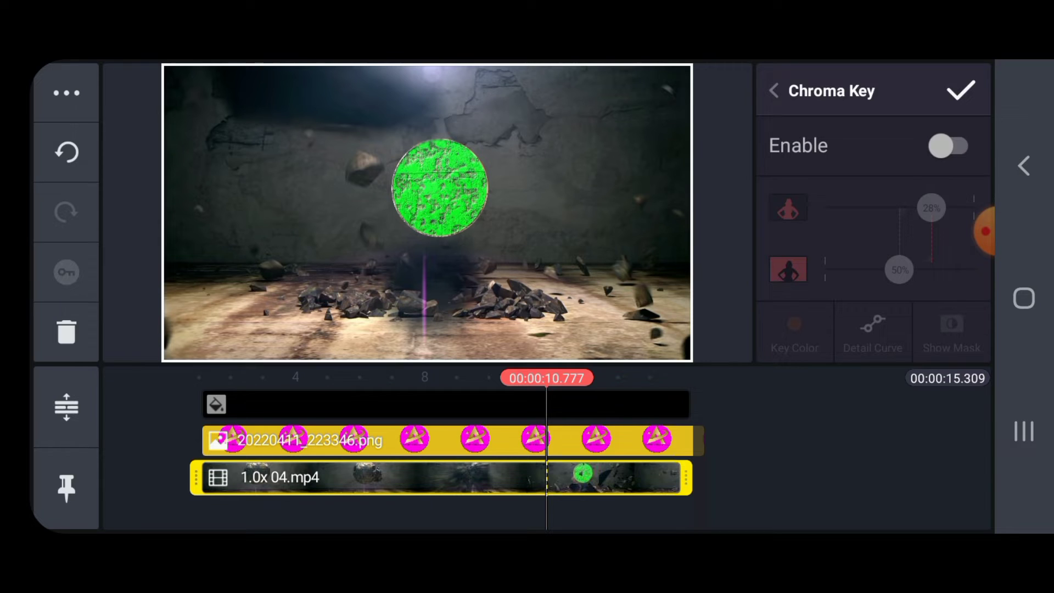
pyautogui.click(950, 145)
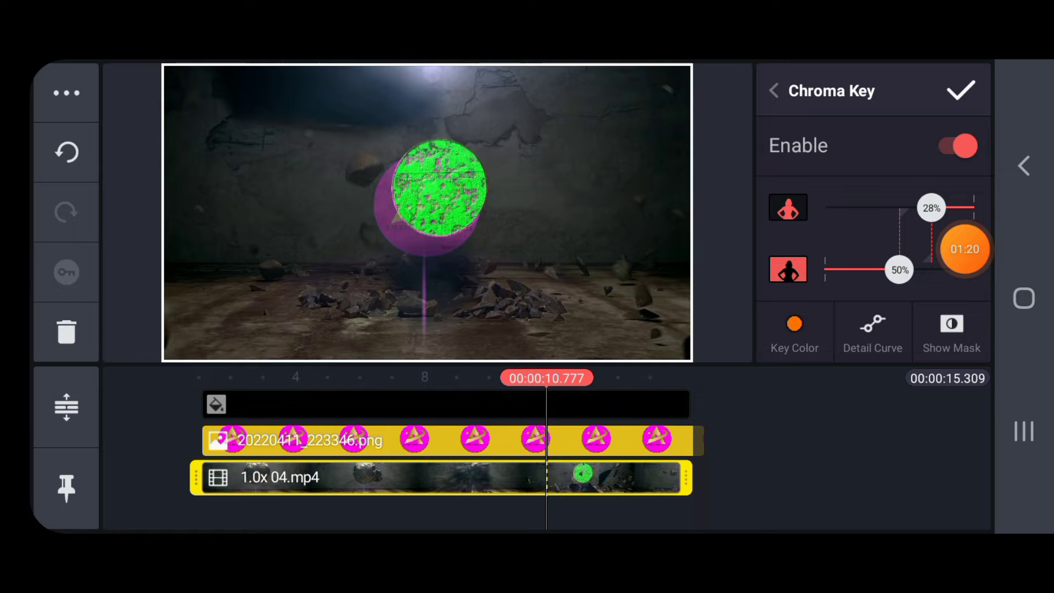
pyautogui.click(794, 326)
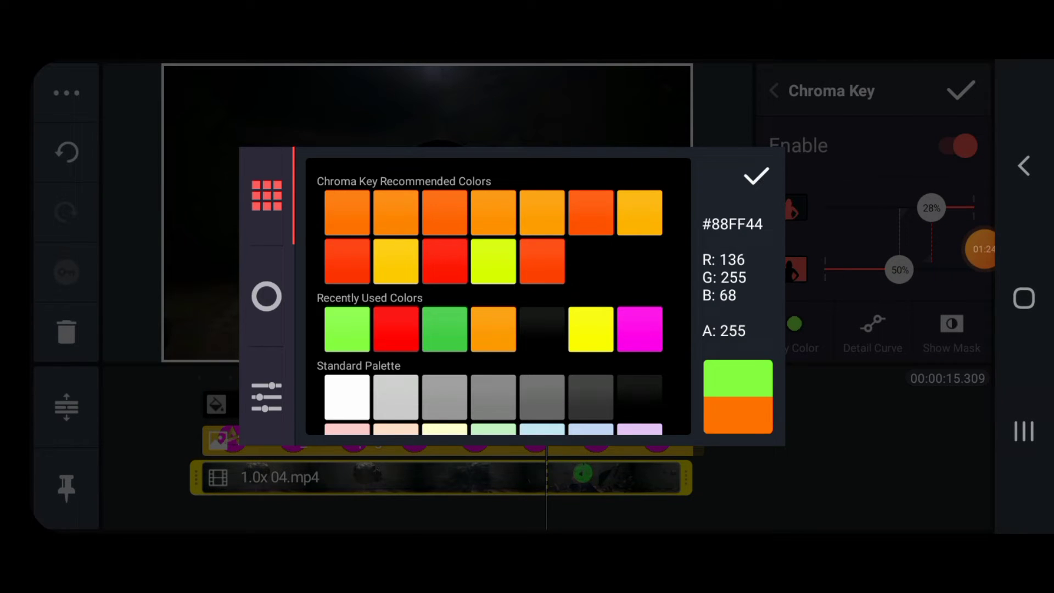
pyautogui.click(754, 176)
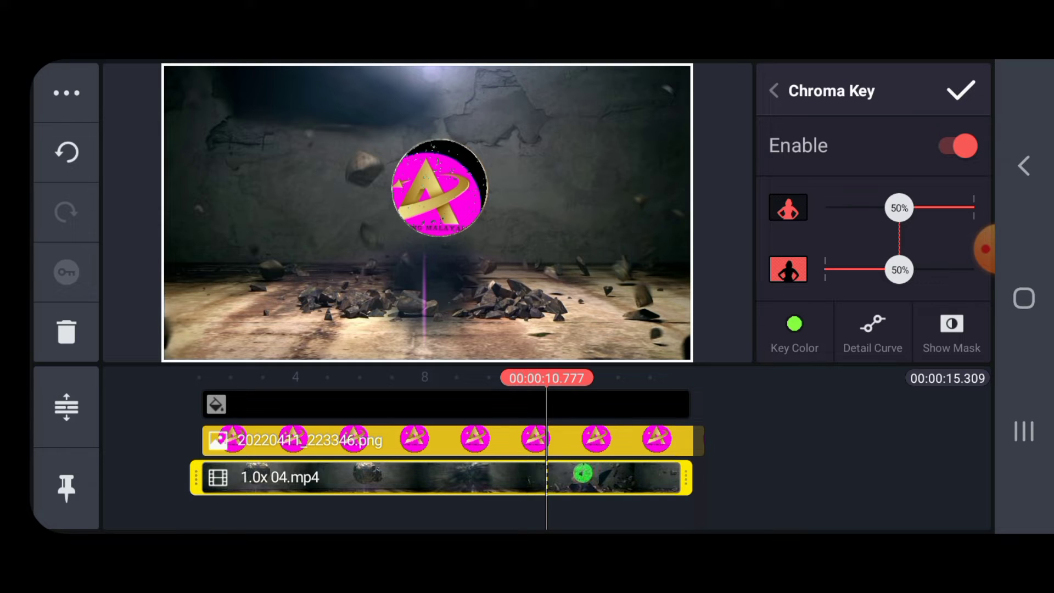
pyautogui.click(960, 90)
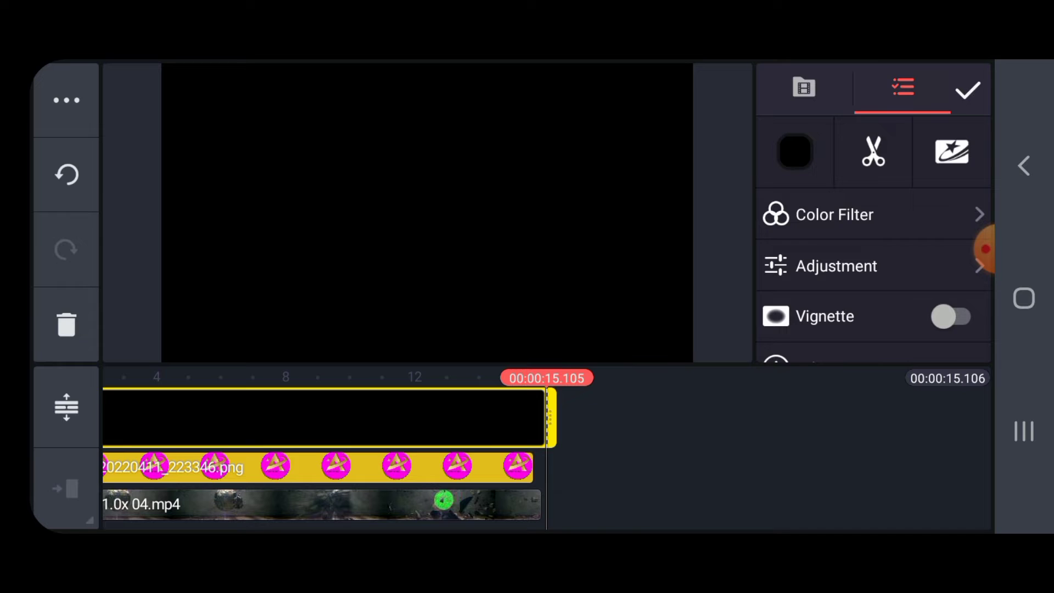
# - Finish editing the background clip and start a new Text layer
pyautogui.click(67, 93)
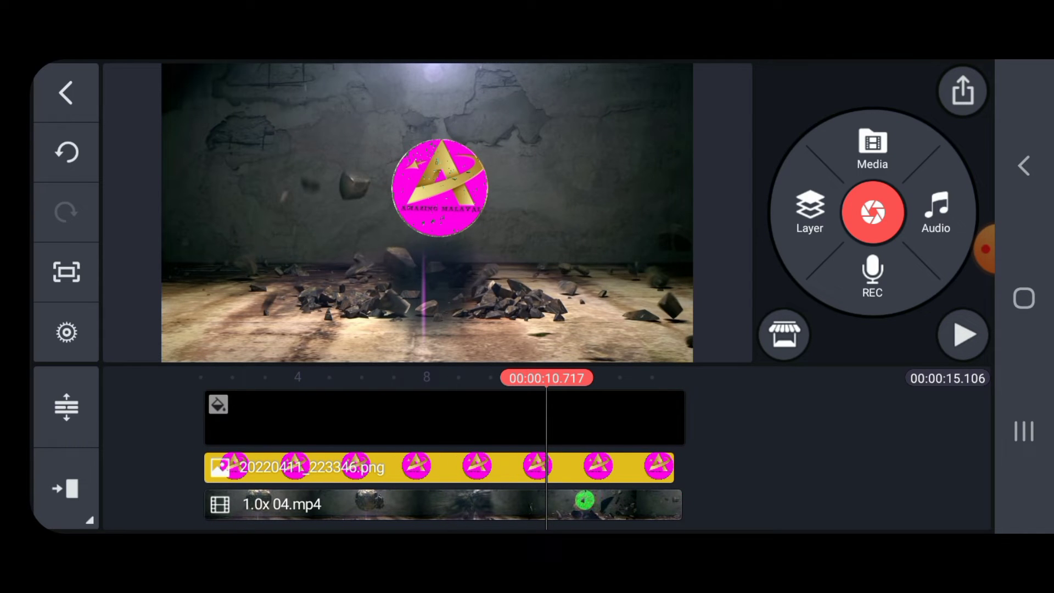
pyautogui.click(811, 212)
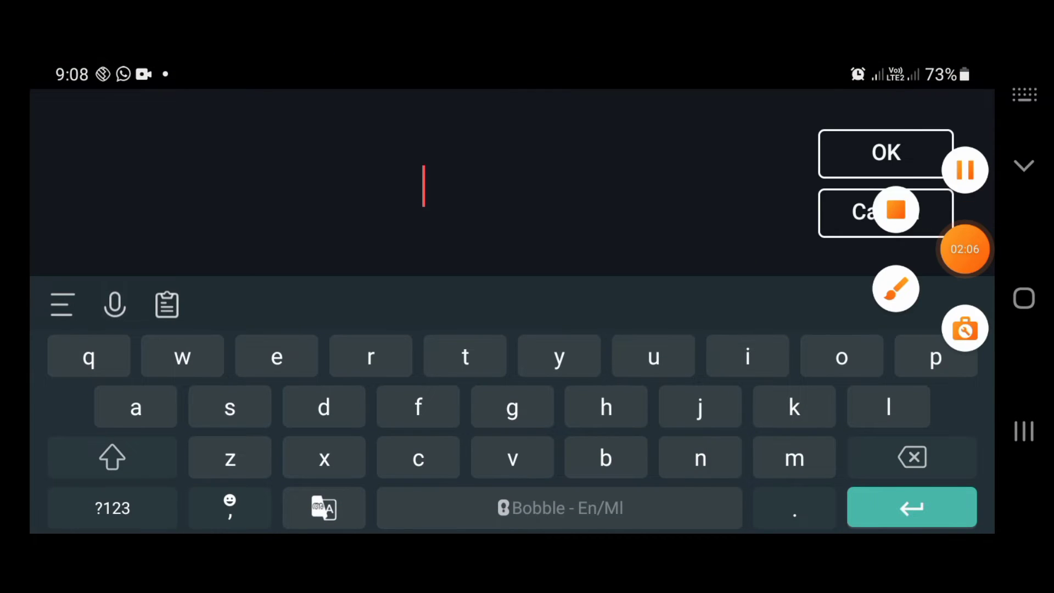
# - Add 'AMAZING MALAYALI' as a text layer and bring up its font list
pyautogui.click(885, 153)
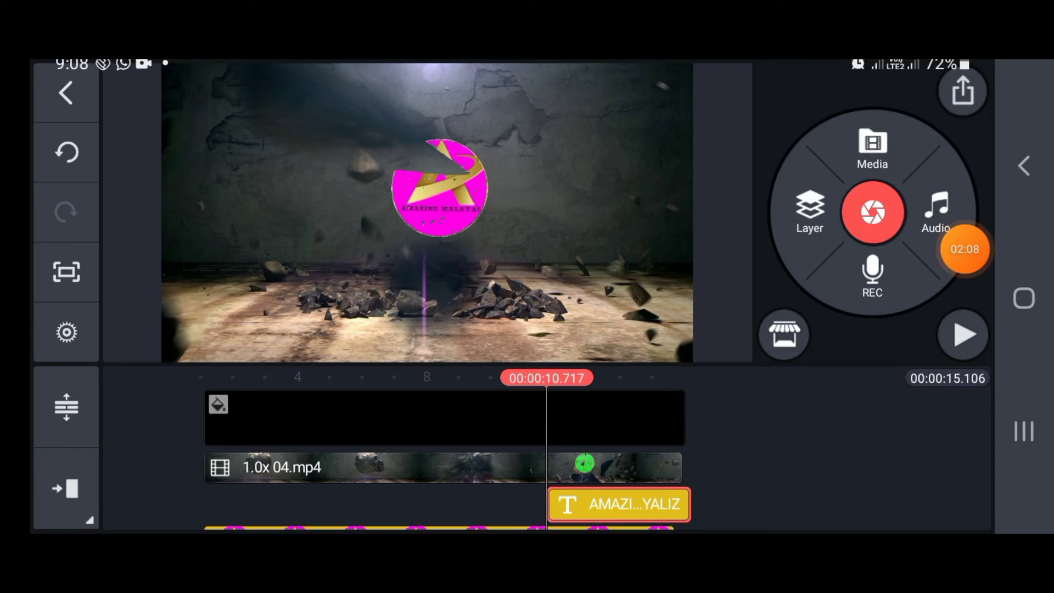
pyautogui.click(617, 504)
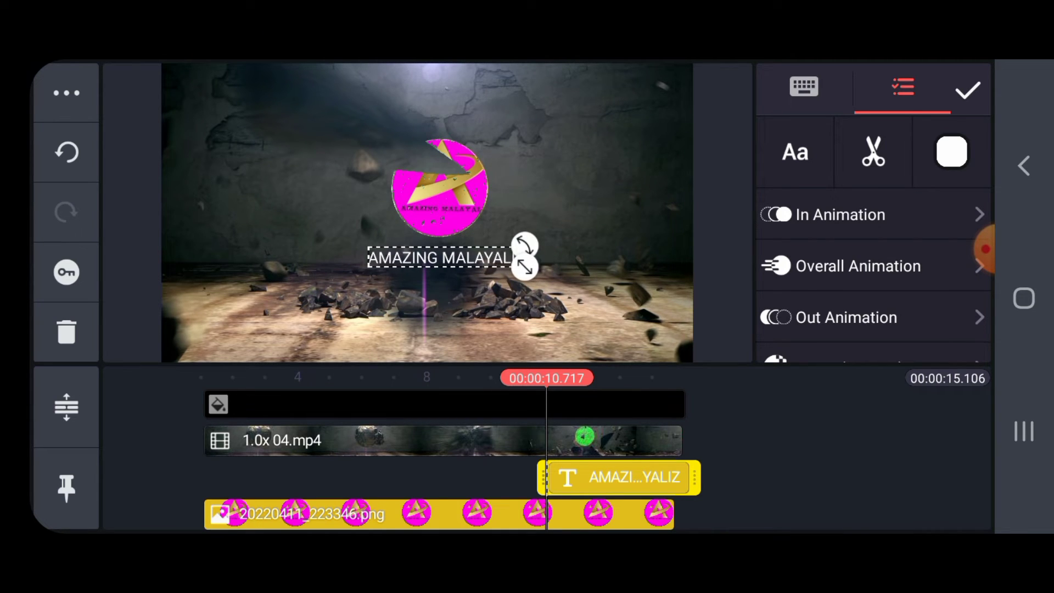
pyautogui.click(795, 152)
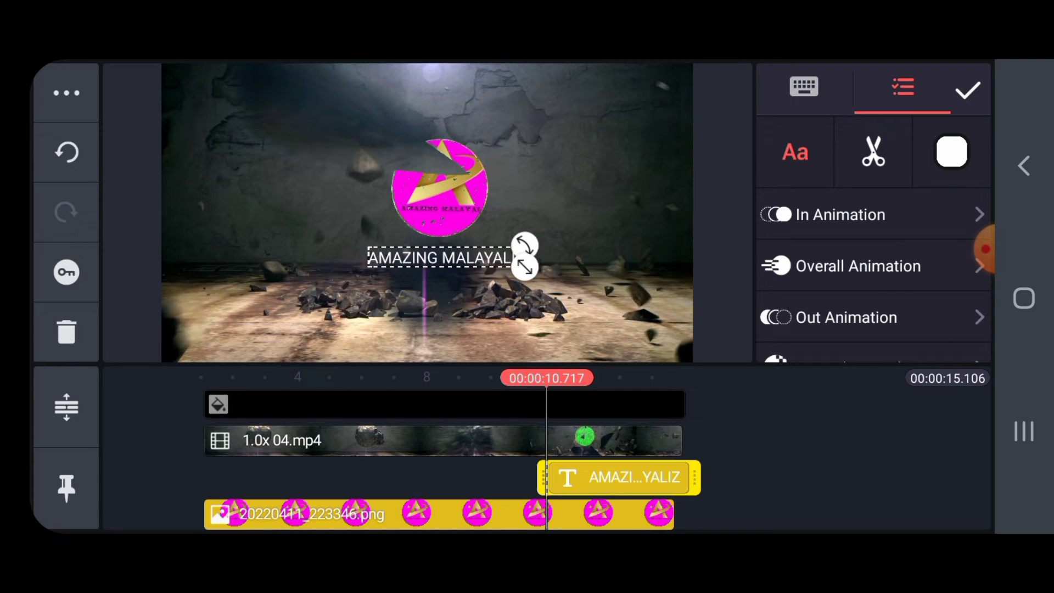
pyautogui.click(793, 151)
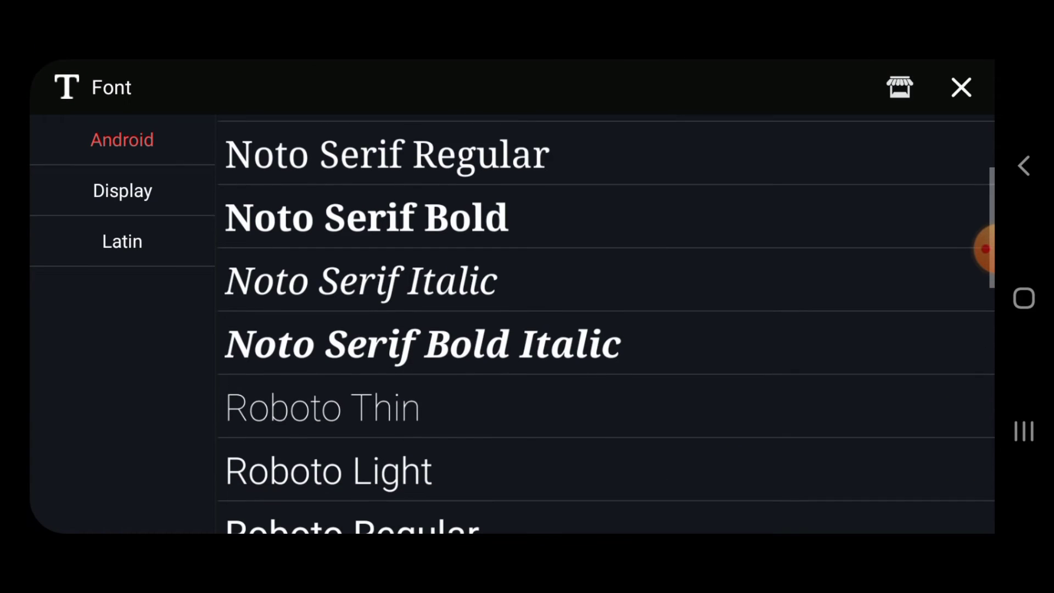
# - Make the 'AMAZING MALAYALI' text bold Roboto in red
pyautogui.scroll(-3)
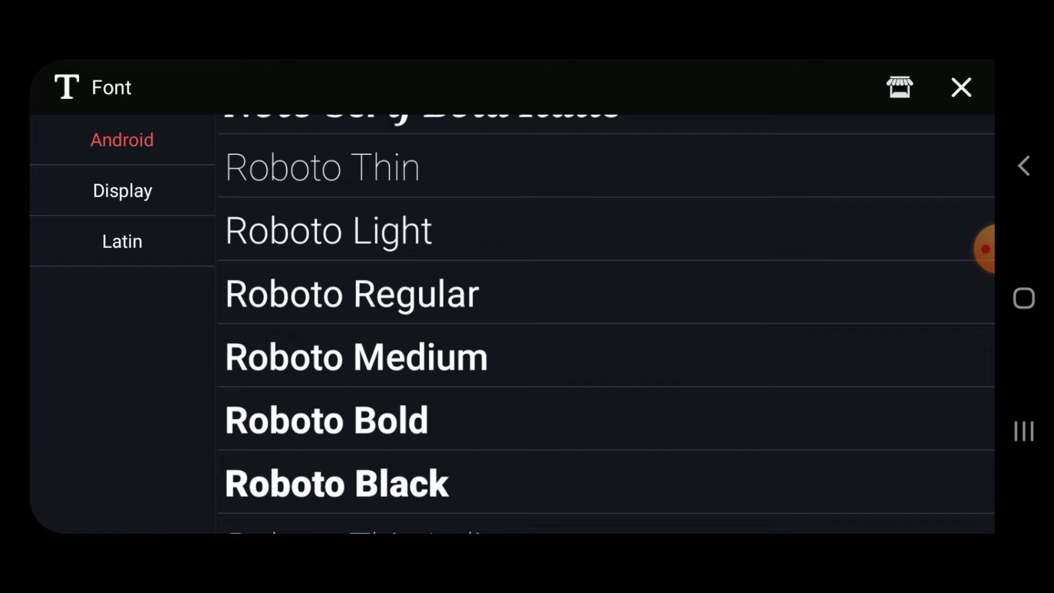
pyautogui.click(335, 482)
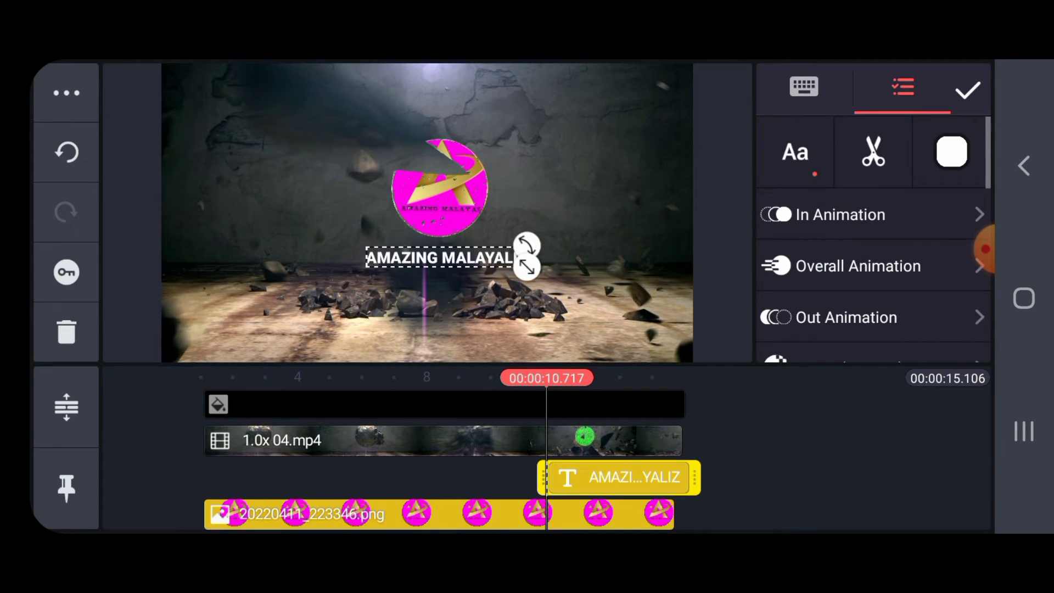
pyautogui.click(777, 214)
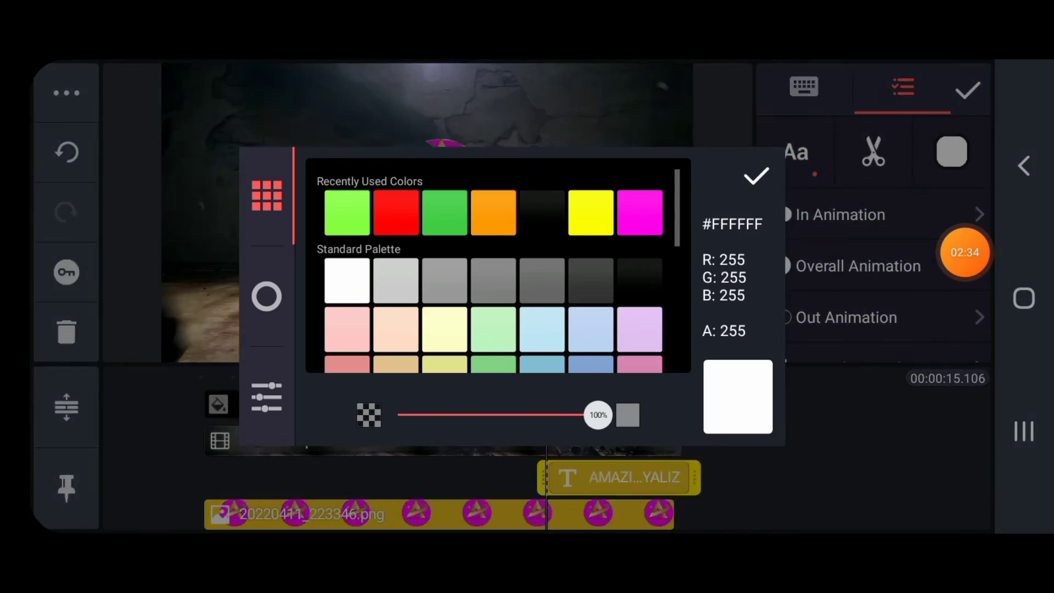
pyautogui.click(395, 212)
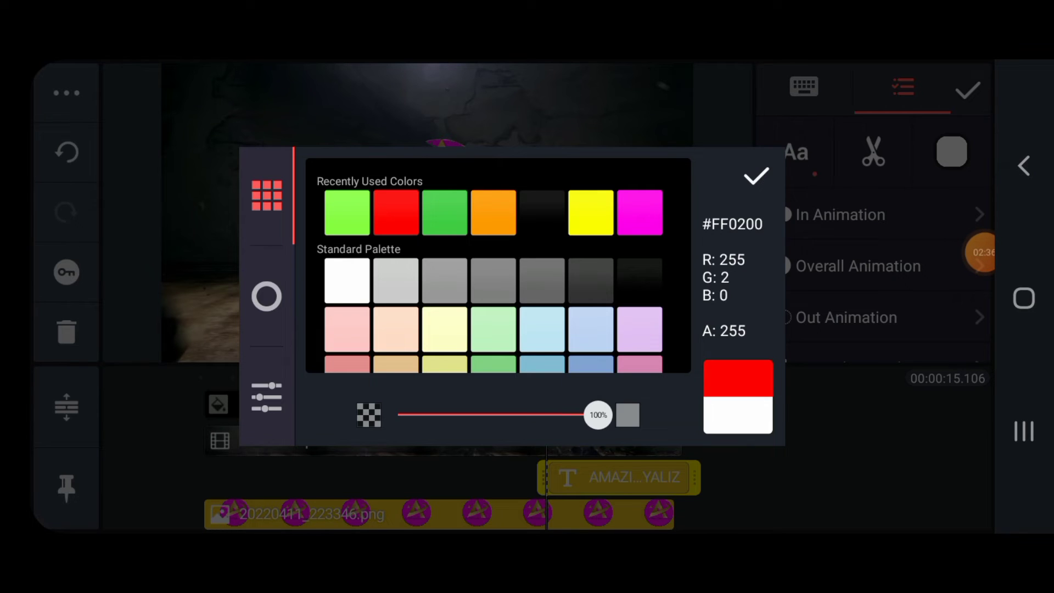
pyautogui.click(754, 176)
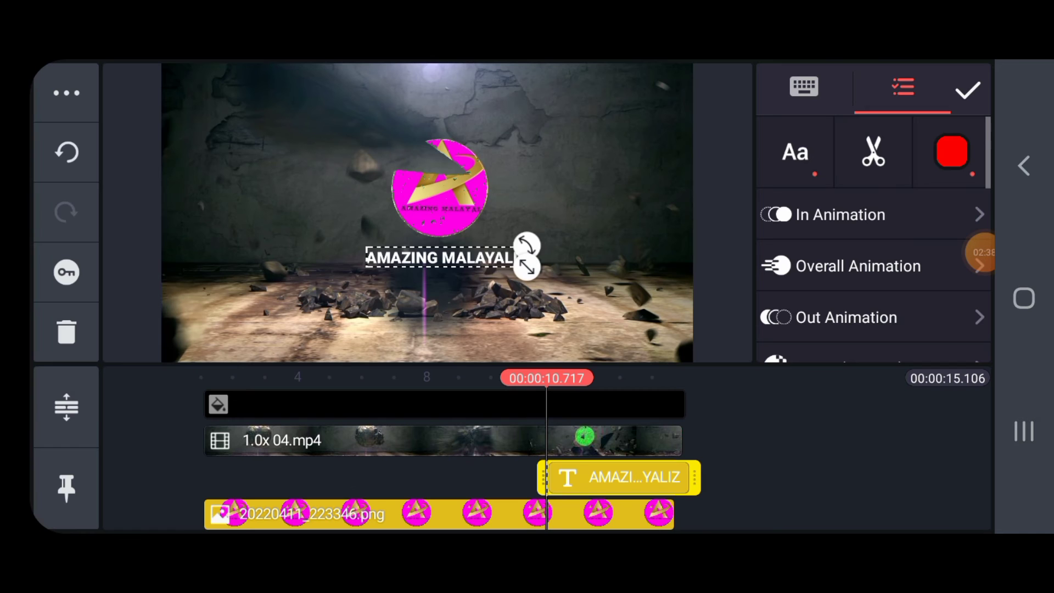
pyautogui.click(845, 214)
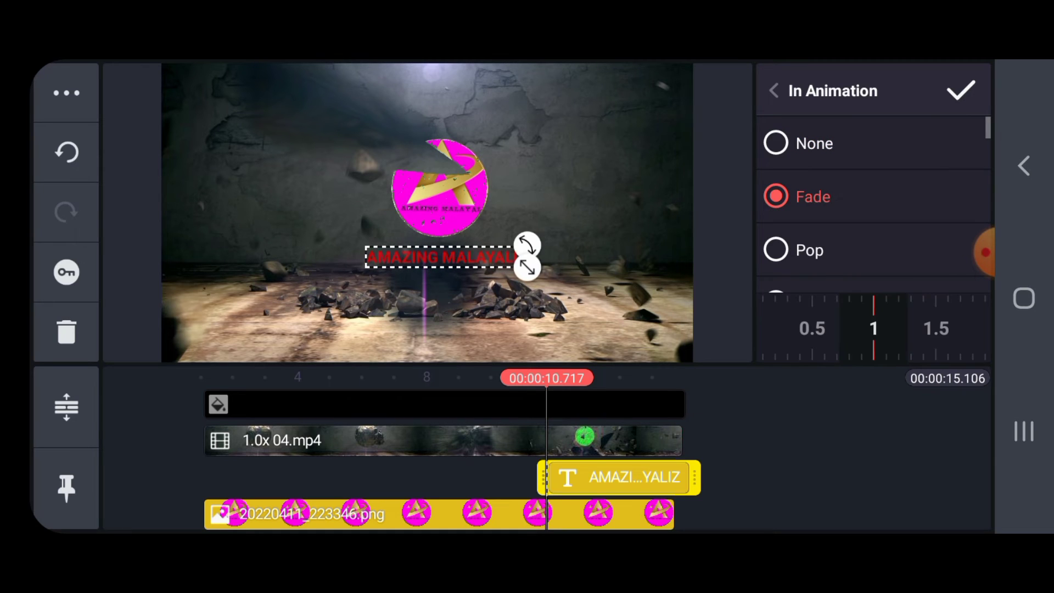
# - Set the text's Fade in-animation duration to 1.5 seconds
pyautogui.hscroll(3)
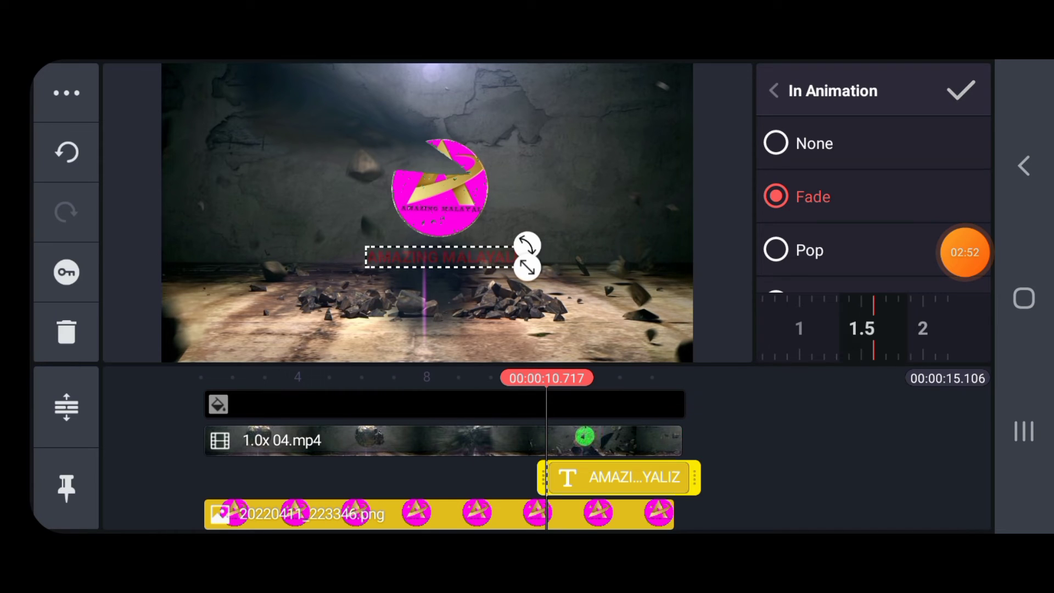
pyautogui.click(962, 90)
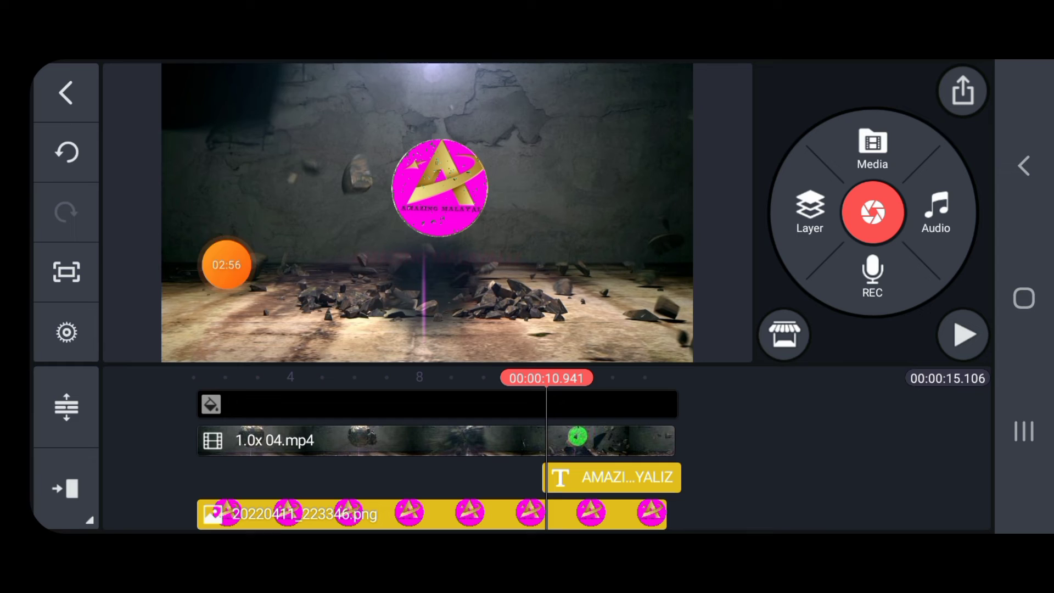
pyautogui.click(66, 333)
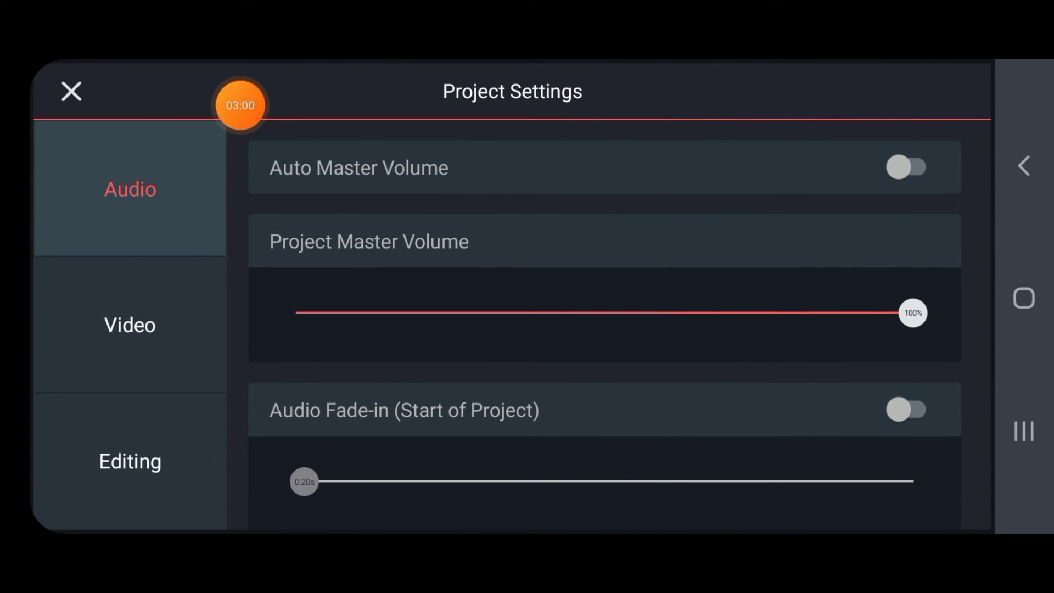
# - Turn on a 1-second Video Fade-out in Project Settings and close them
pyautogui.click(129, 325)
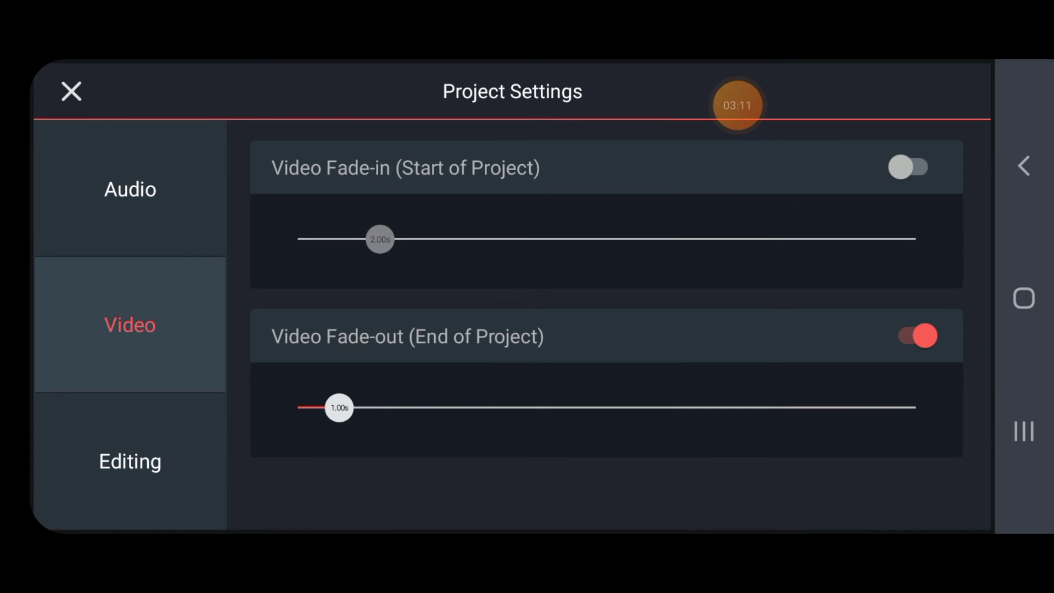
pyautogui.click(71, 91)
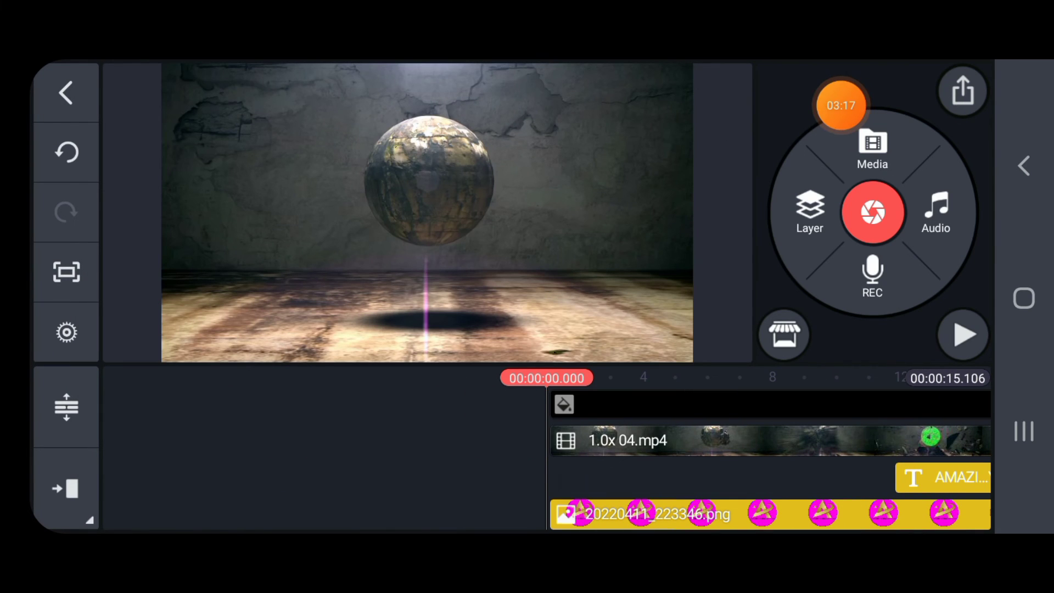
# - Preview the finished intro, then export it at FHD 1080p, 30 fps
pyautogui.click(962, 334)
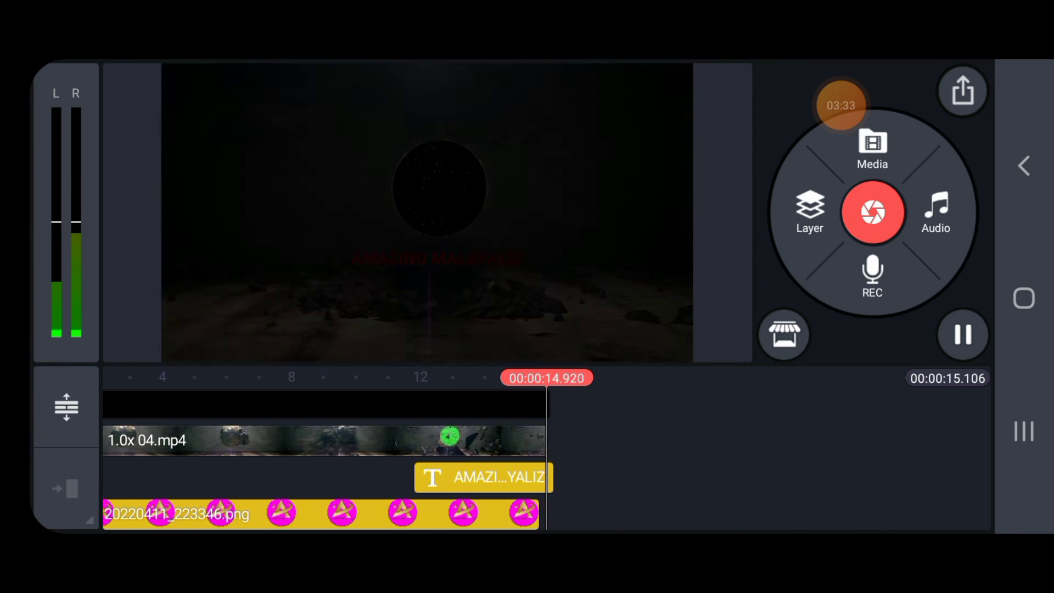
pyautogui.click(962, 90)
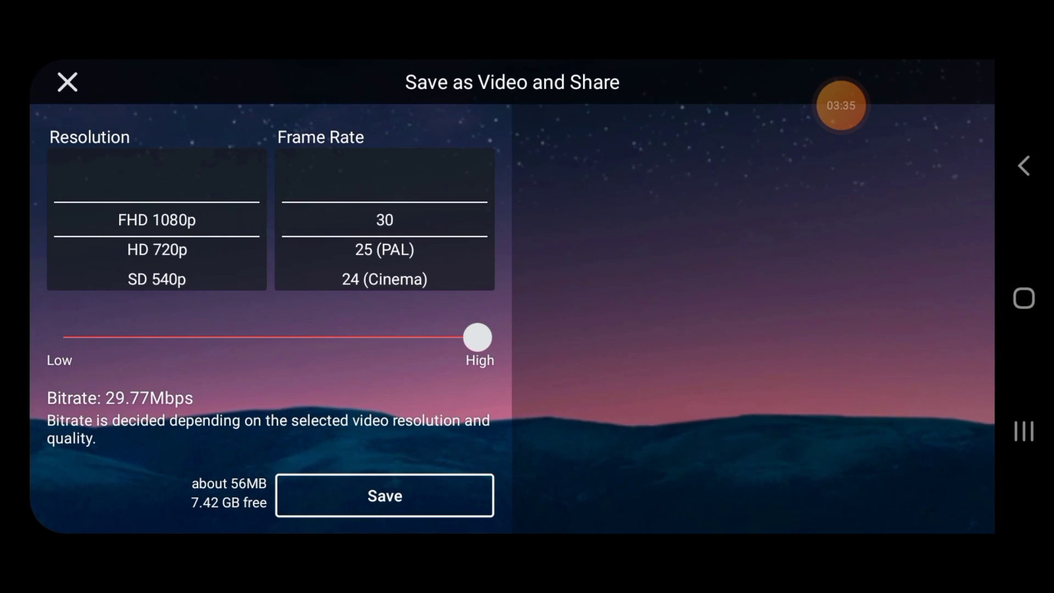
pyautogui.click(384, 495)
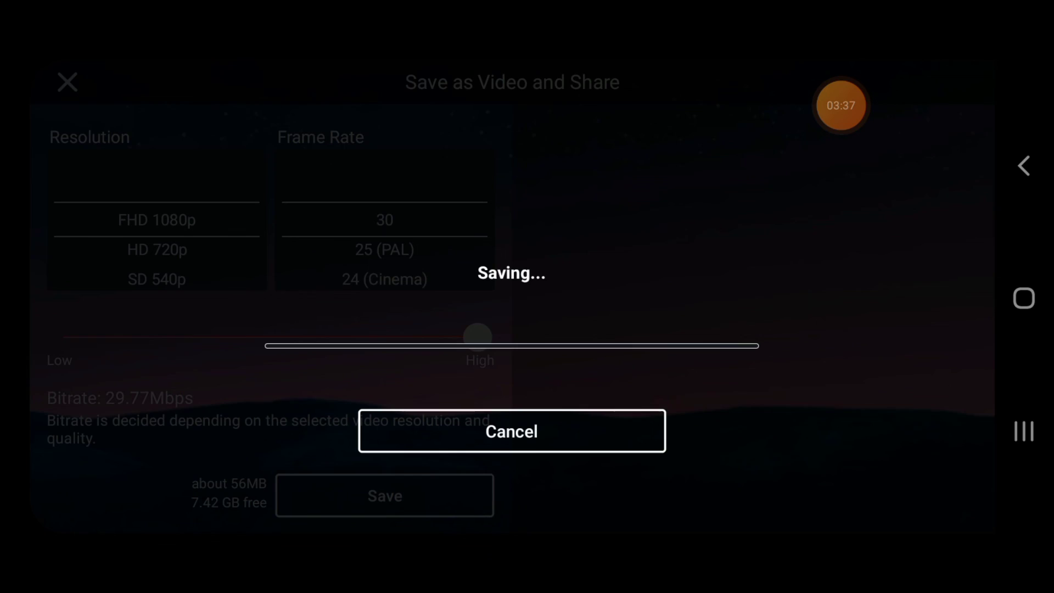